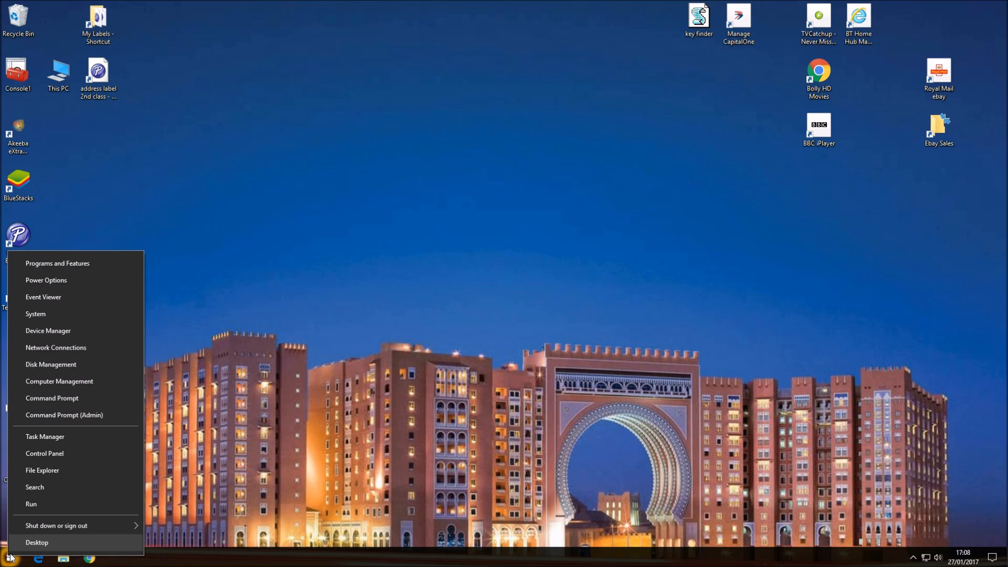
# Launch a Command Prompt window via Run with cmd
pyautogui.click(30, 504)
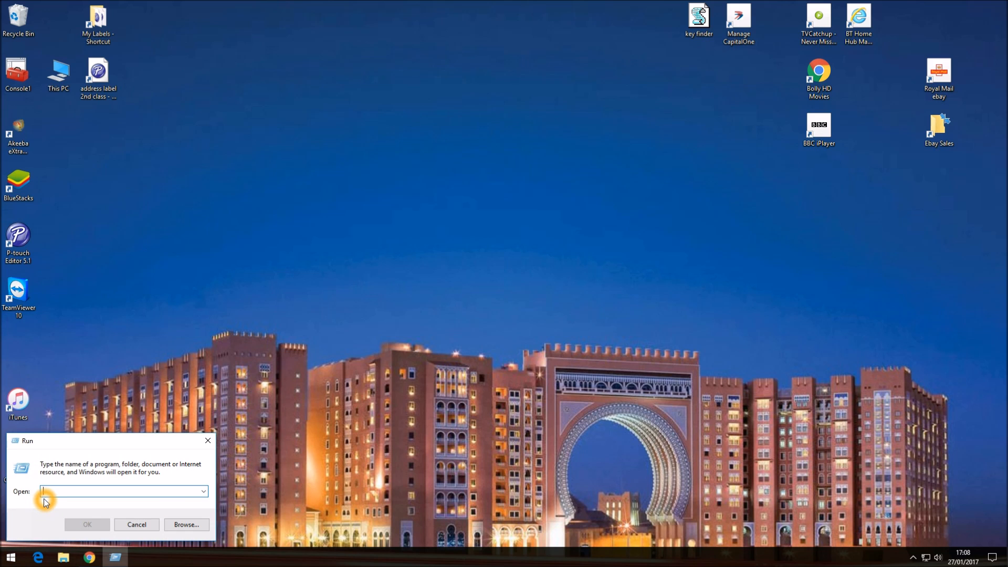
pyautogui.write('cmd')
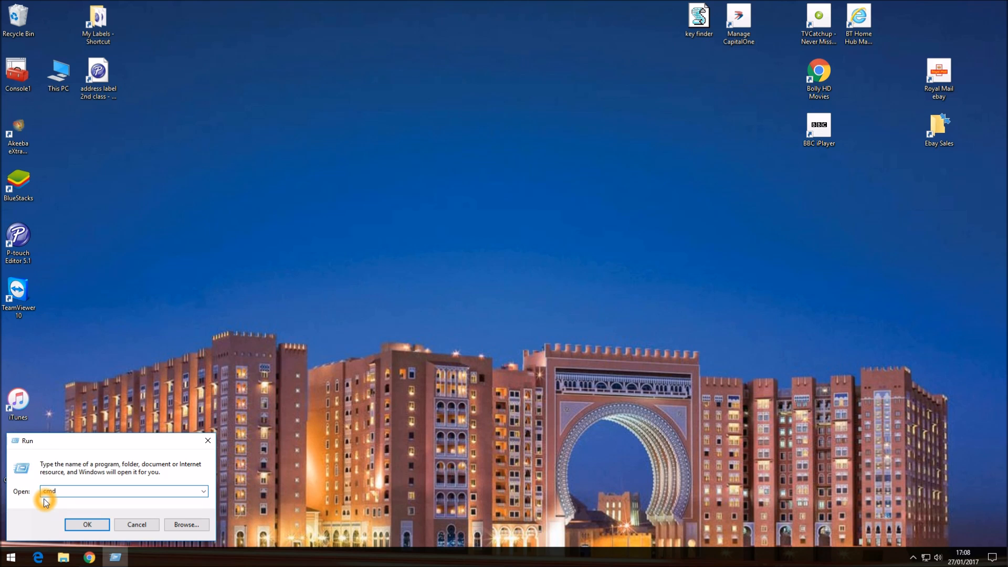
pyautogui.click(88, 525)
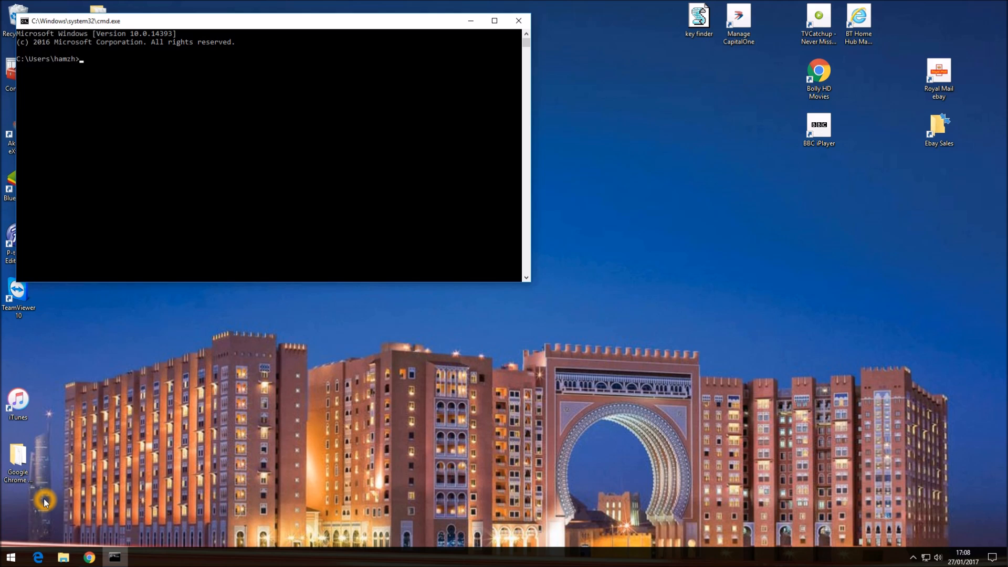
# Run ipconfig to list adapter details including default gateway 192.168.1.254
pyautogui.write('ipco')
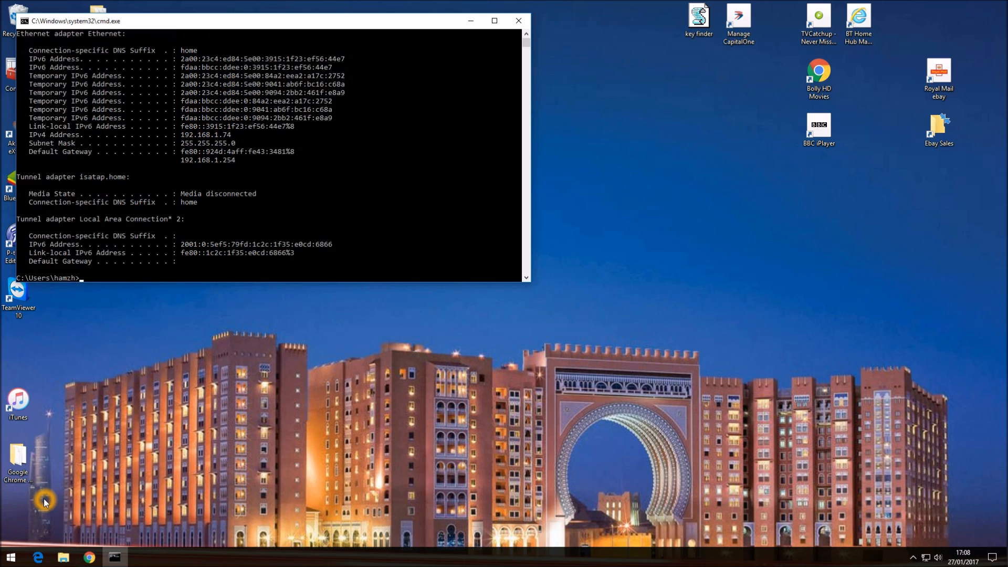
pyautogui.moveTo(83, 513)
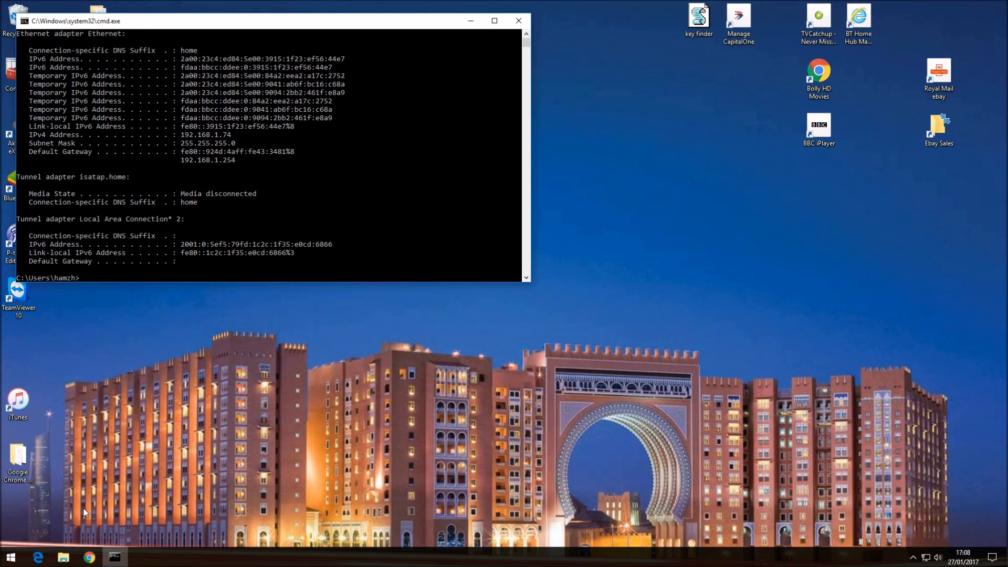
pyautogui.moveTo(122, 180)
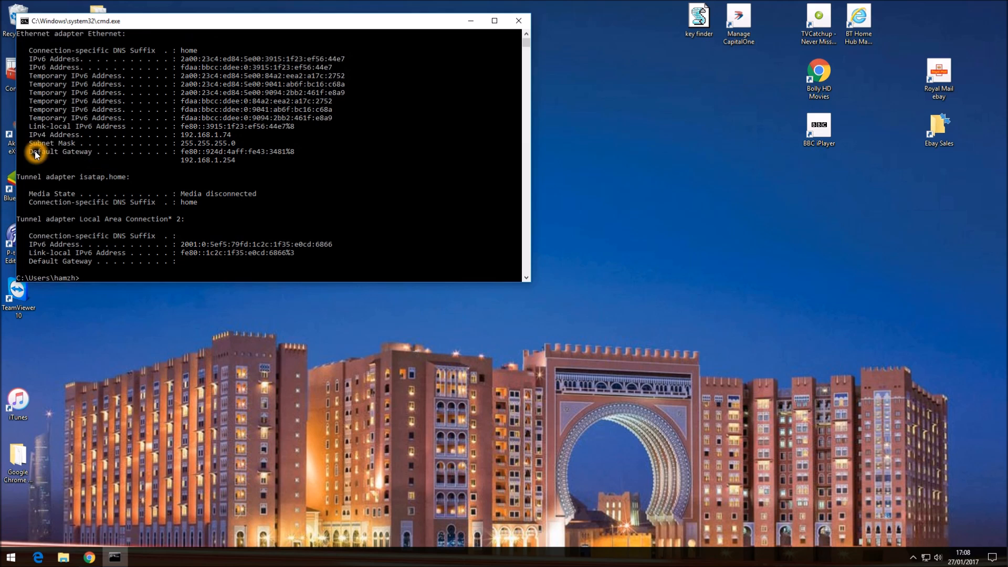
pyautogui.moveTo(181, 168)
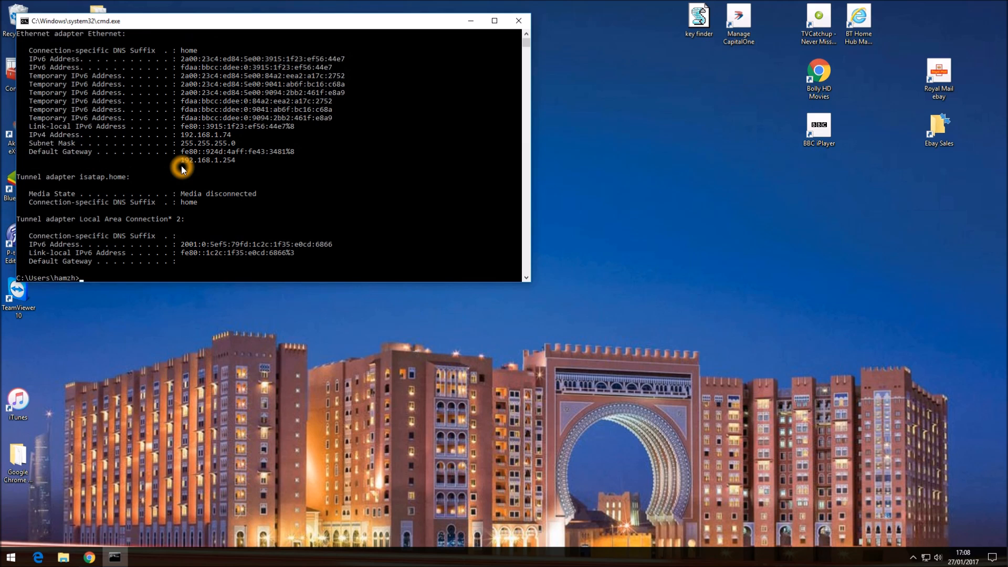
pyautogui.moveTo(238, 167)
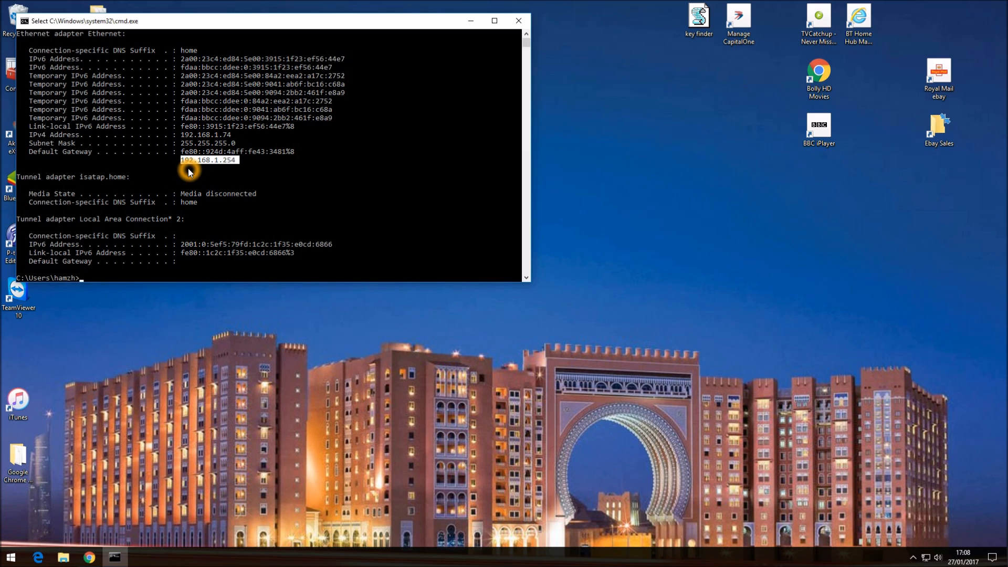
pyautogui.moveTo(180, 283)
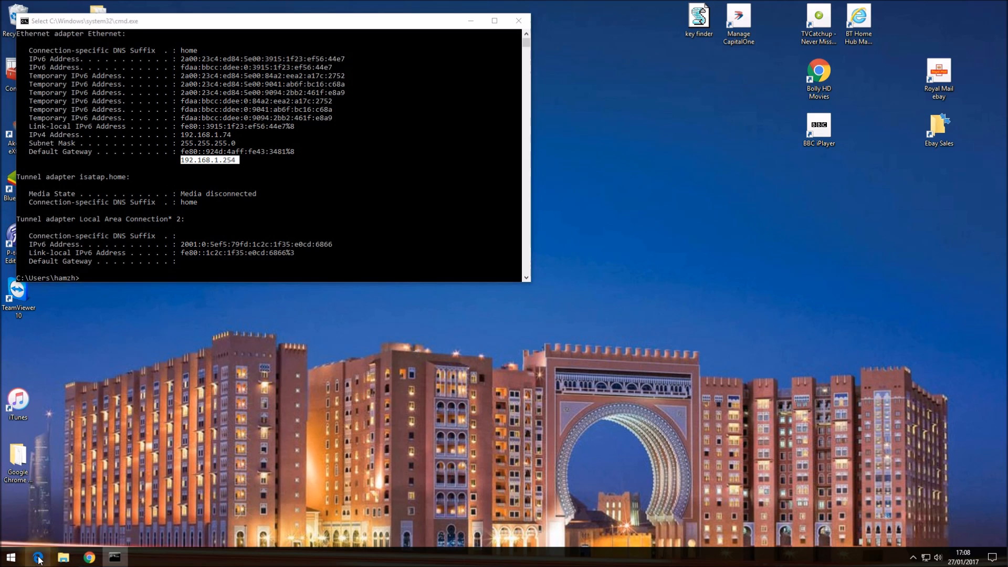
# Start Microsoft Edge to browse to the hub at 192.168.1.254
pyautogui.click(37, 557)
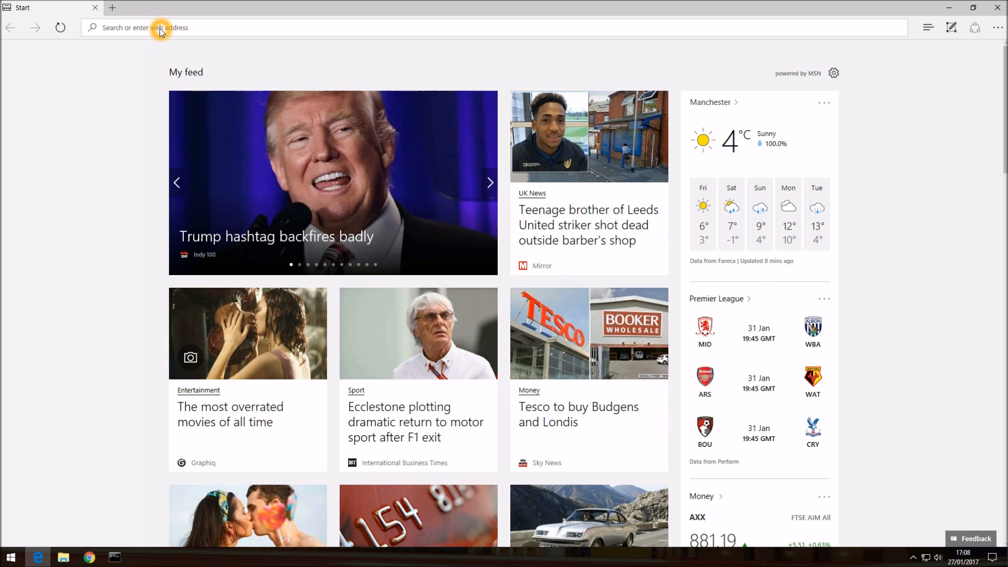
pyautogui.moveTo(56, 141)
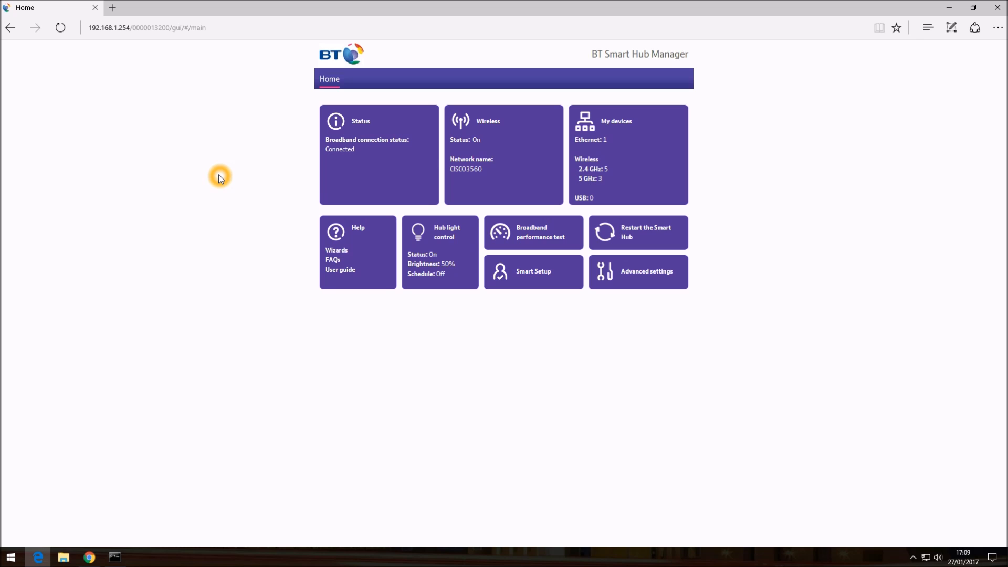
pyautogui.moveTo(479, 176)
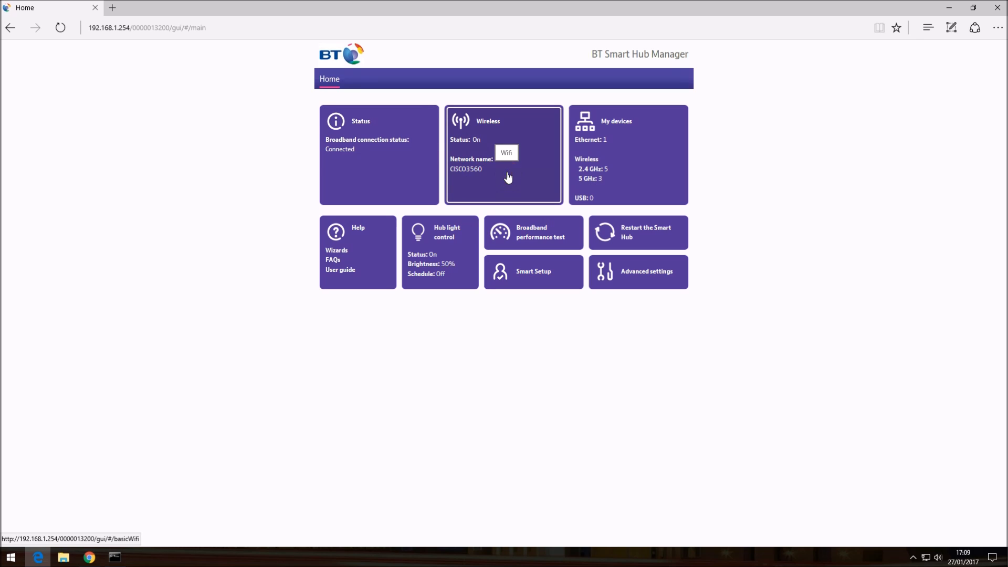
# Show the wireless summary for CISCO3560 and request to change its settings
pyautogui.click(503, 155)
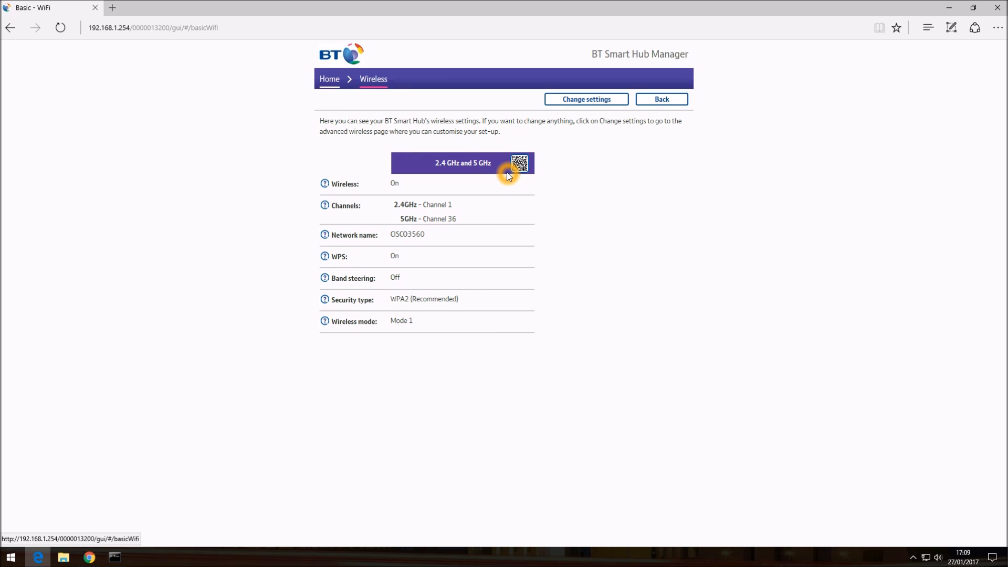
pyautogui.moveTo(606, 130)
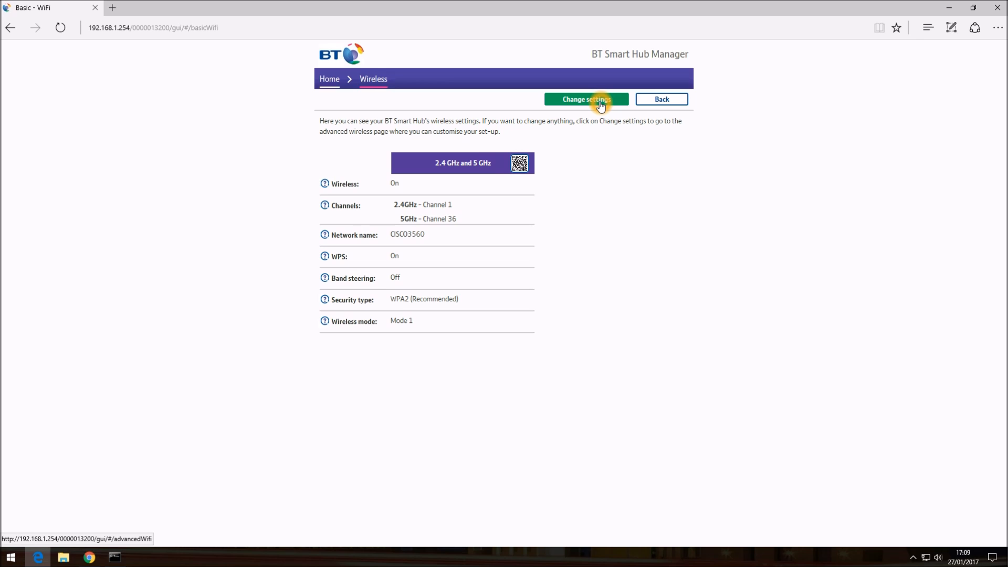
pyautogui.click(584, 98)
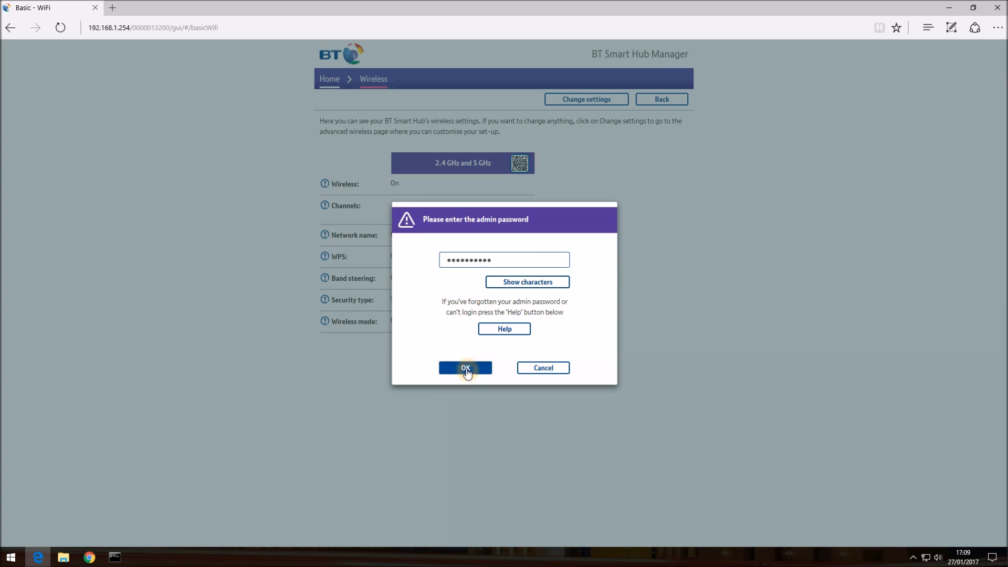
# Confirm the admin password to reach the advanced wireless settings page
pyautogui.click(465, 368)
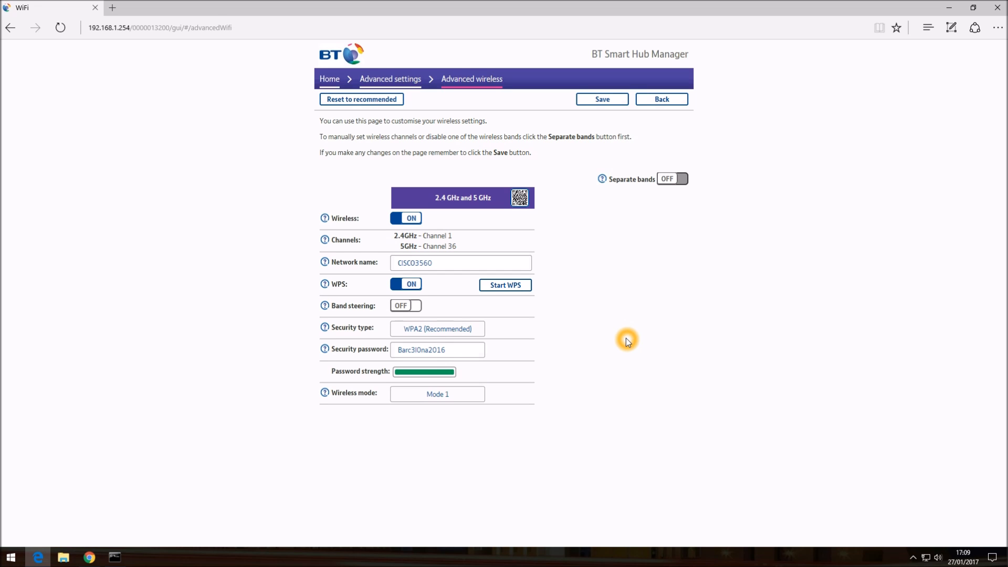
pyautogui.moveTo(580, 337)
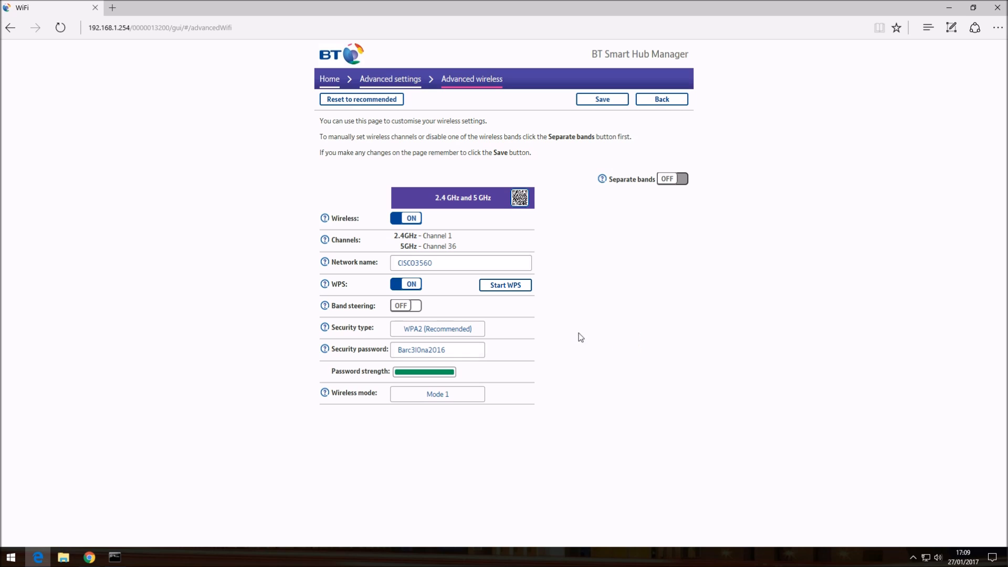
pyautogui.moveTo(359, 271)
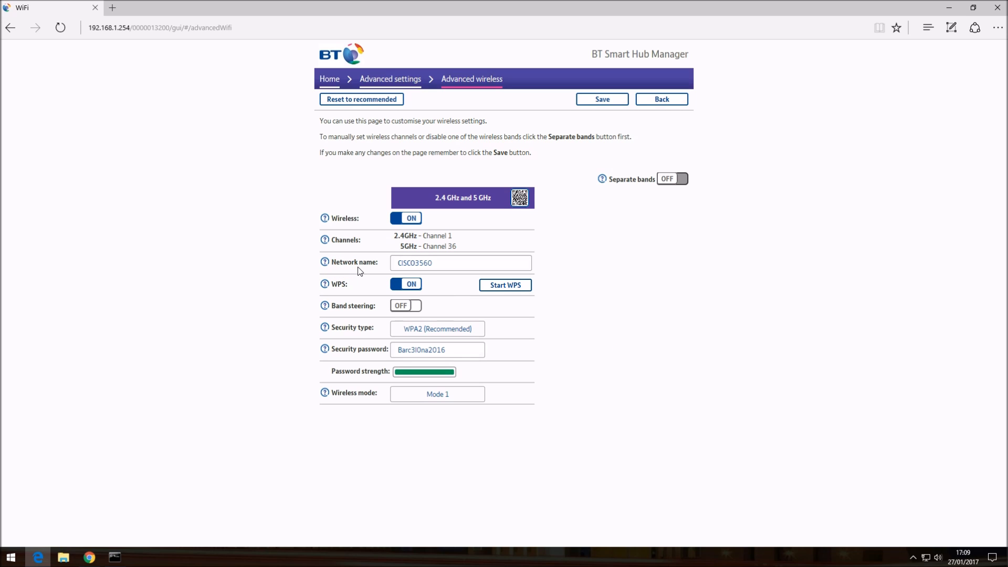
pyautogui.click(448, 263)
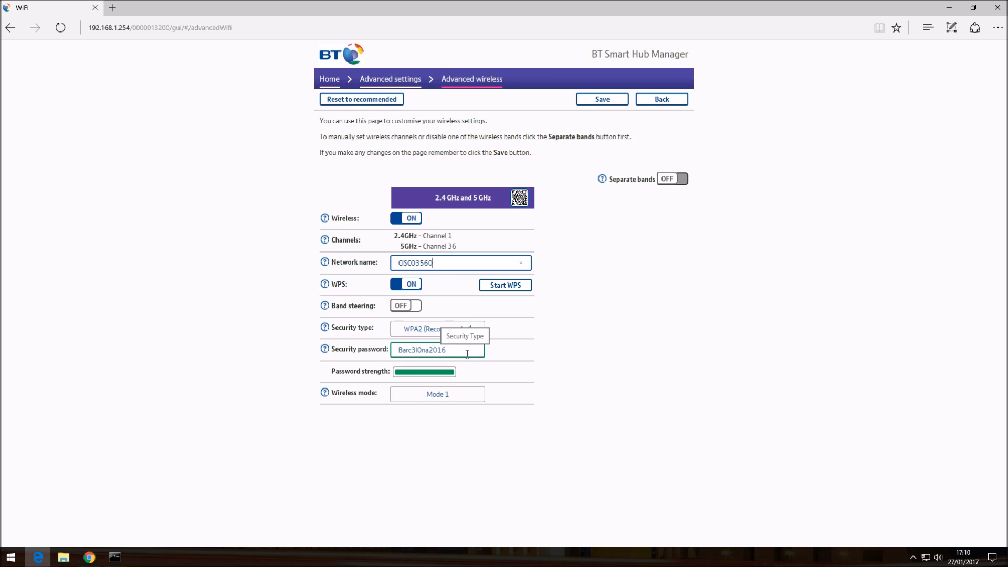
pyautogui.click(467, 354)
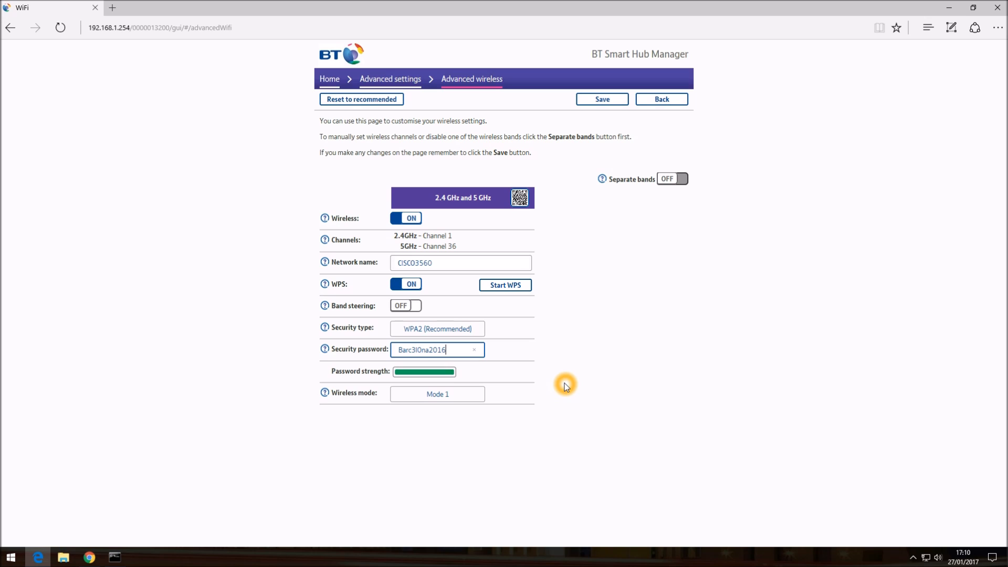
pyautogui.moveTo(620, 148)
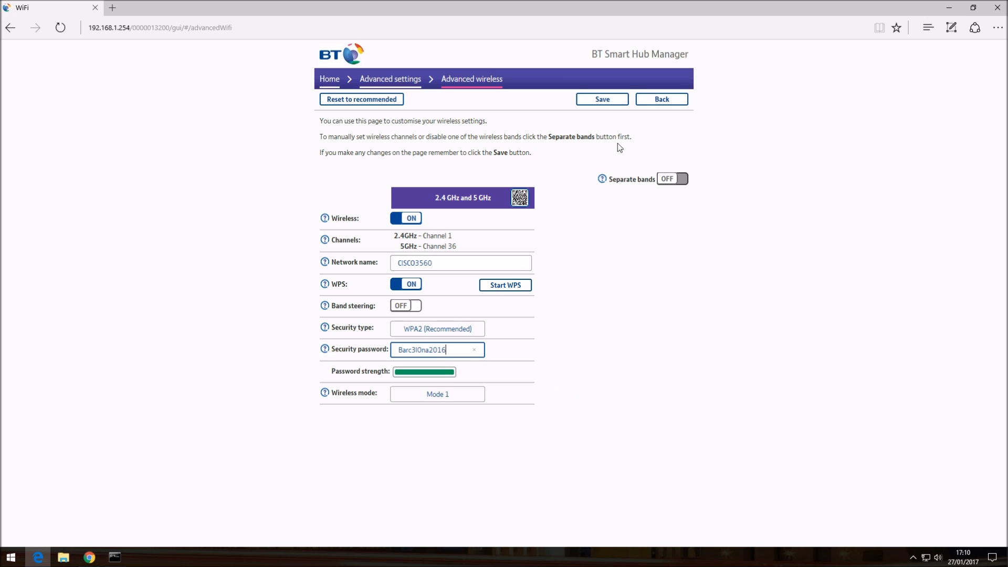
# Save the changed network name and security password on the Advanced wireless page
pyautogui.click(602, 98)
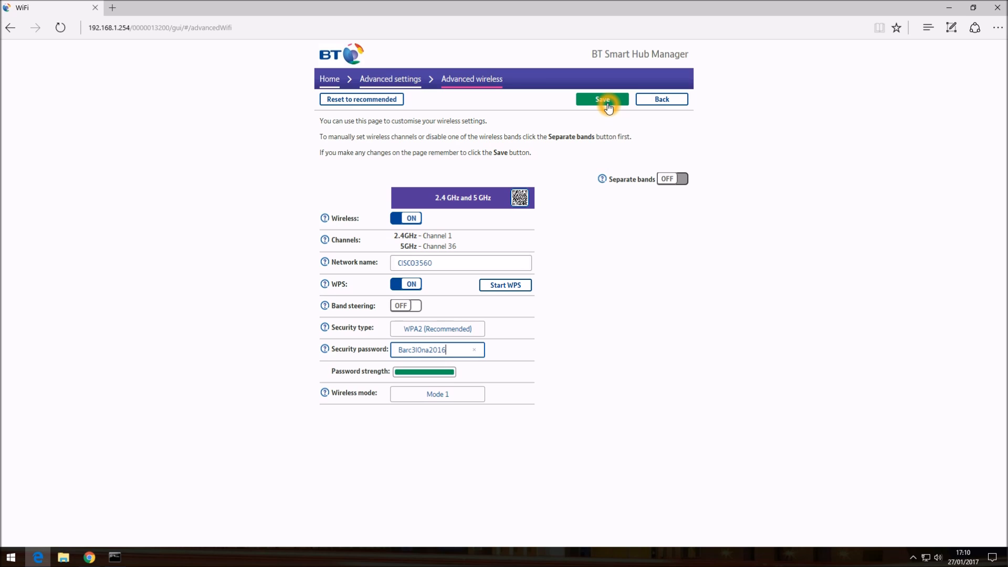
pyautogui.moveTo(437, 349)
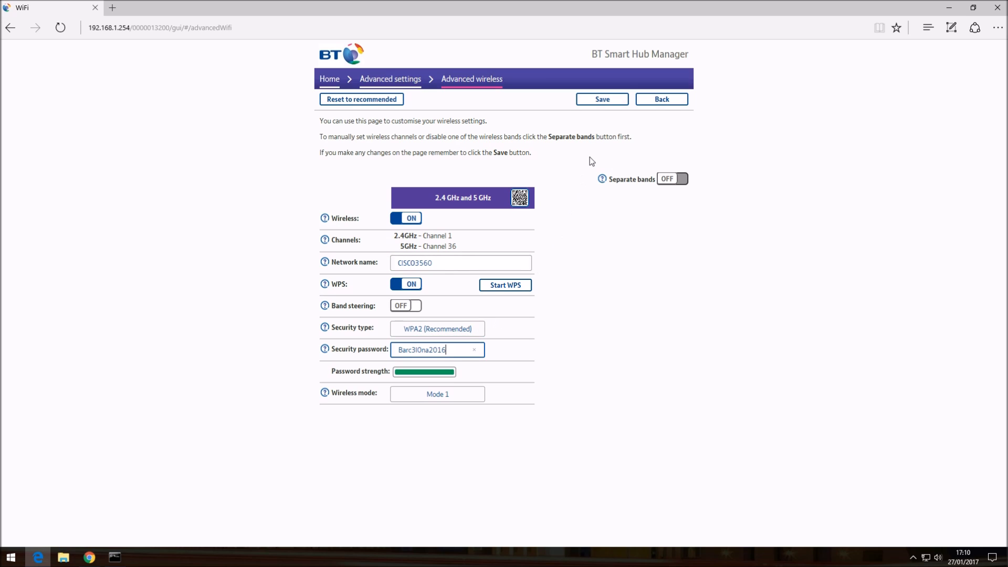
pyautogui.click(601, 98)
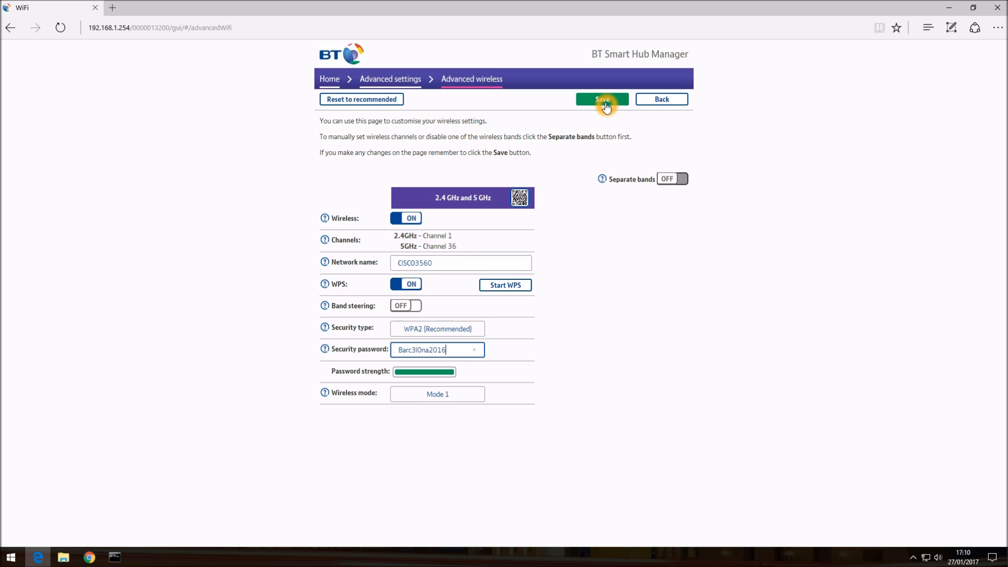
pyautogui.click(601, 98)
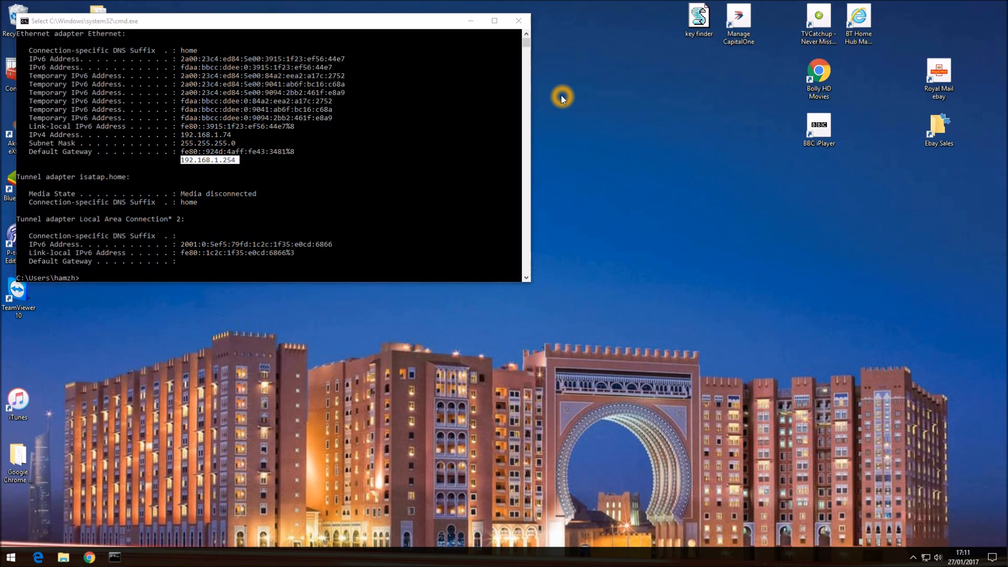
pyautogui.moveTo(548, 70)
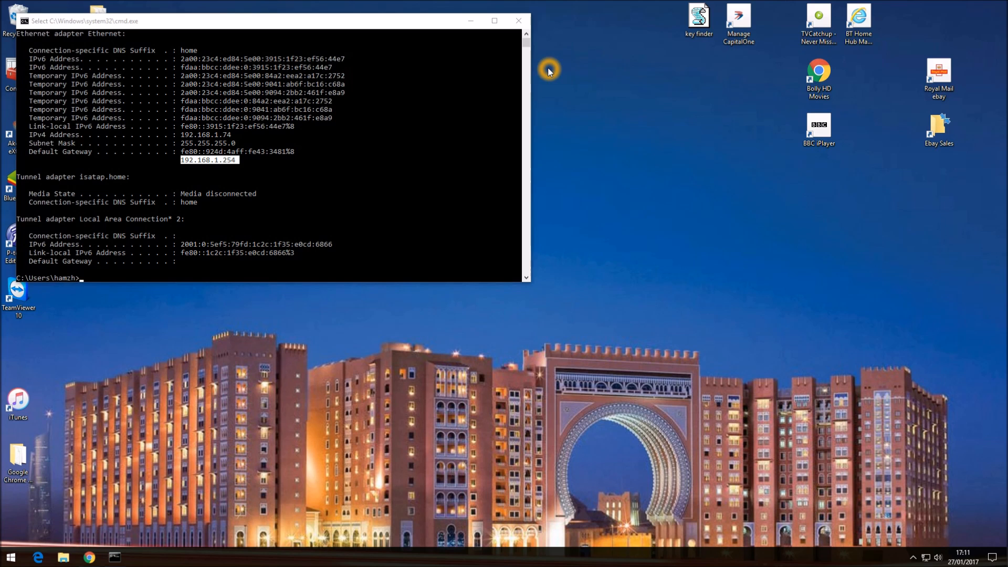